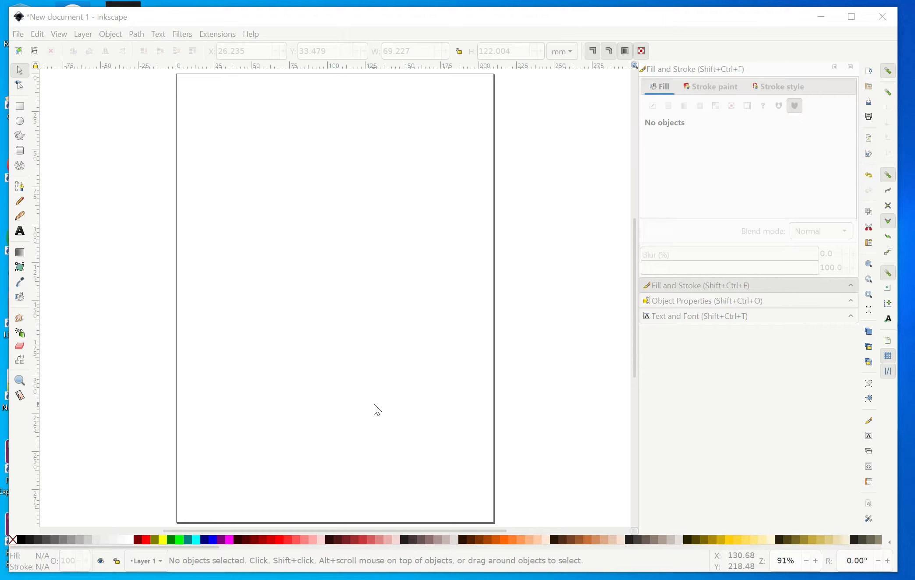
mouse_move(19, 121)
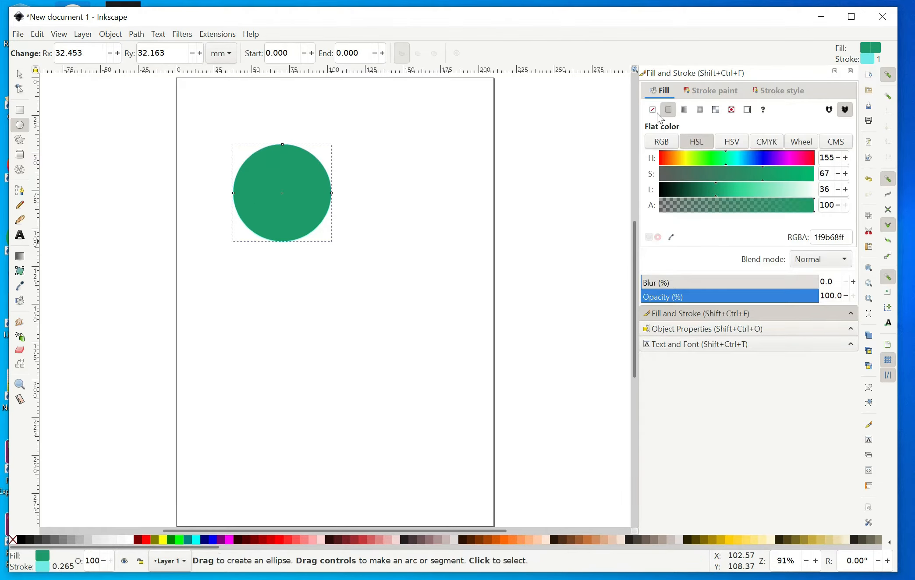
Remove the fill from the large circle, leaving only its light-blue outline.
click(651, 109)
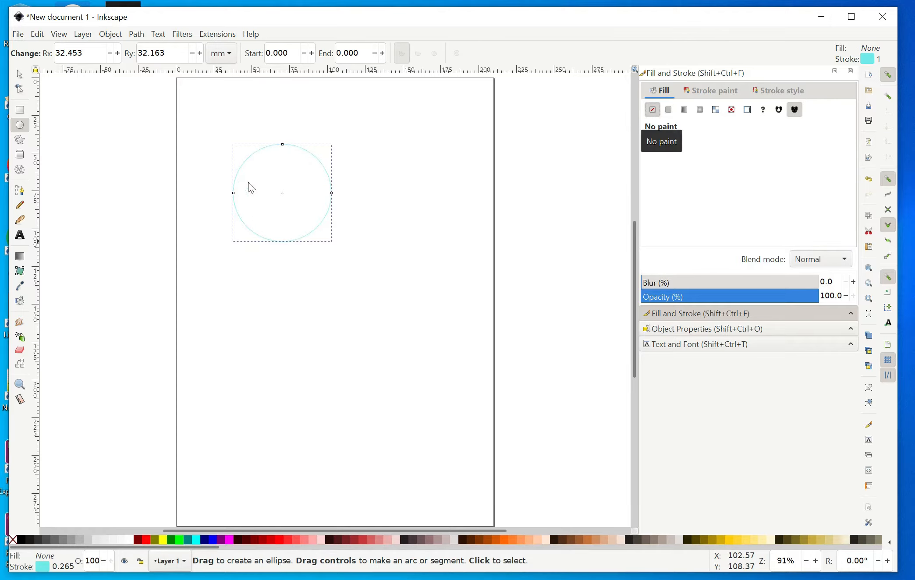
mouse_move(233, 225)
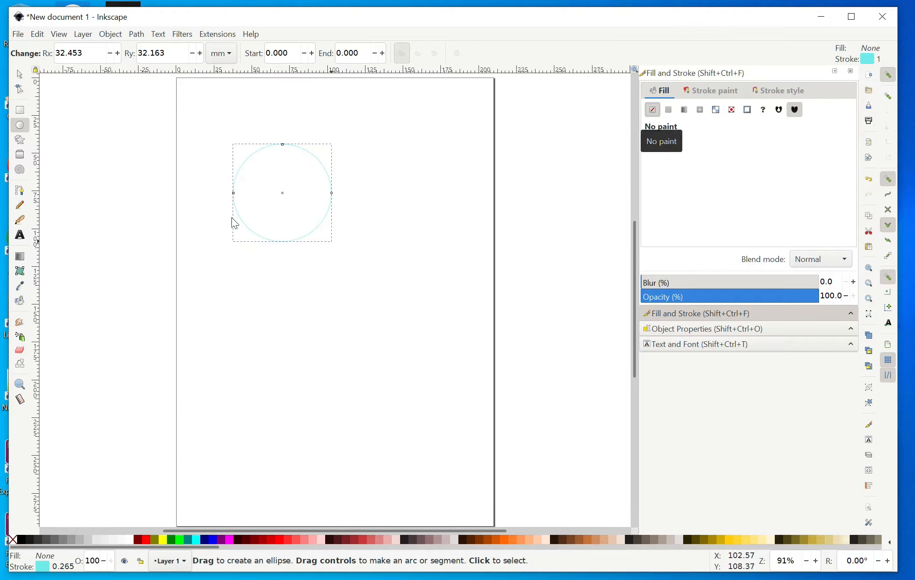
Convert the outlined circle to a path with Path > Object to Path, repeated once.
click(136, 34)
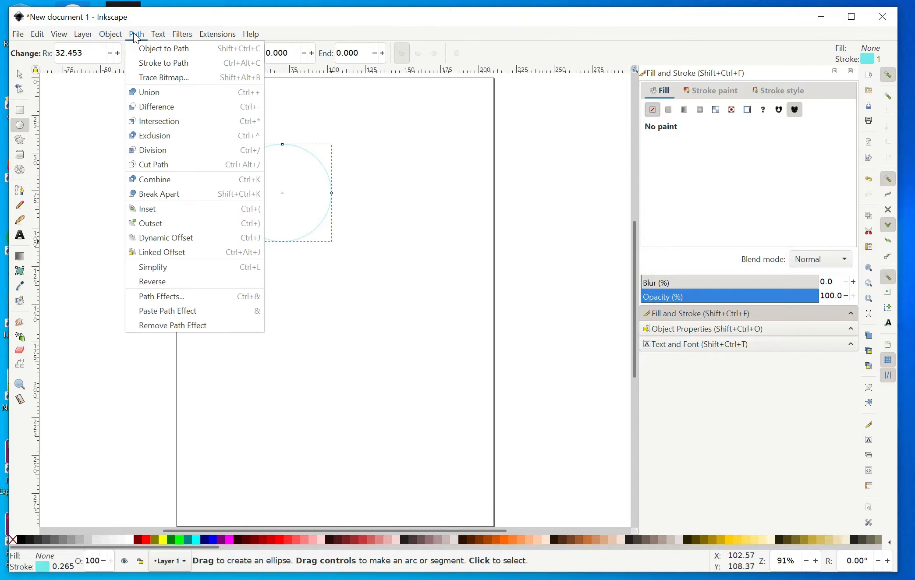
mouse_move(163, 49)
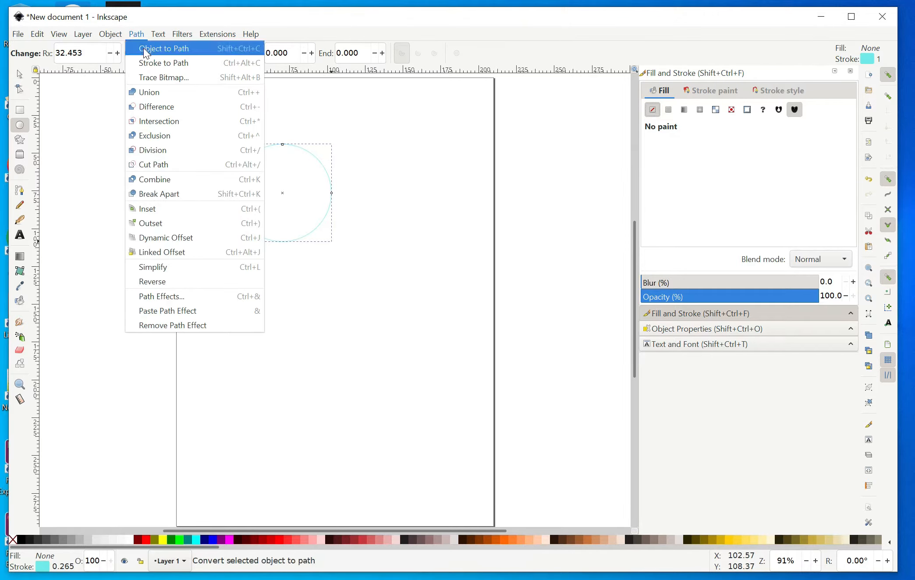
click(164, 48)
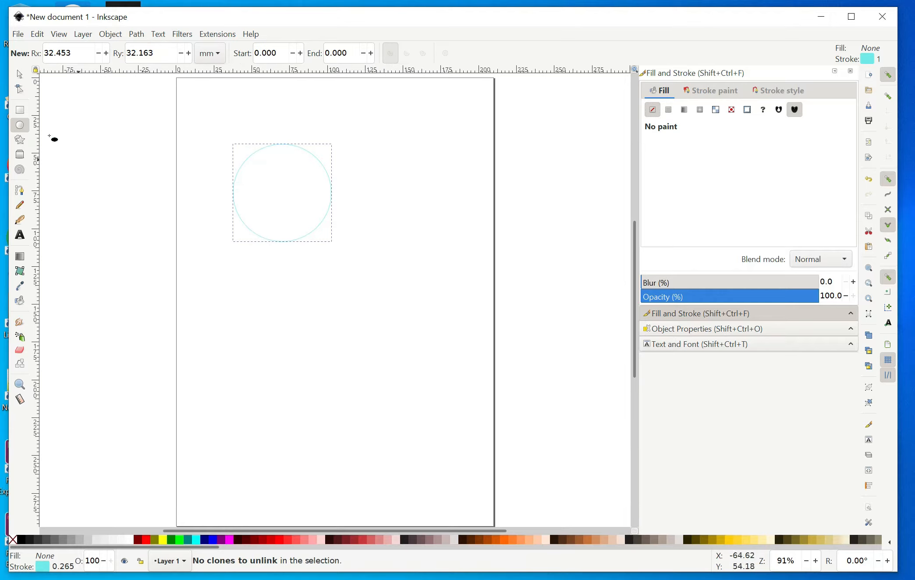
mouse_move(195, 136)
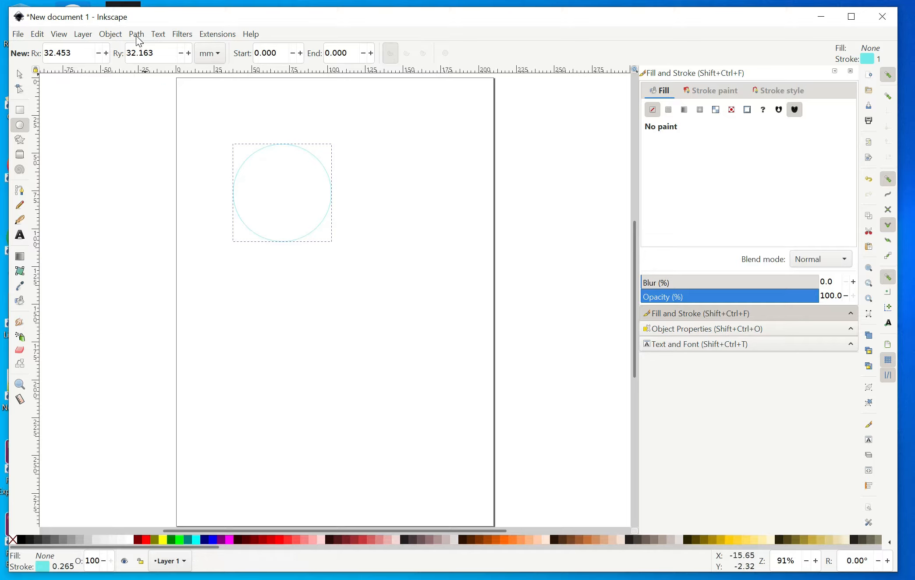
click(136, 35)
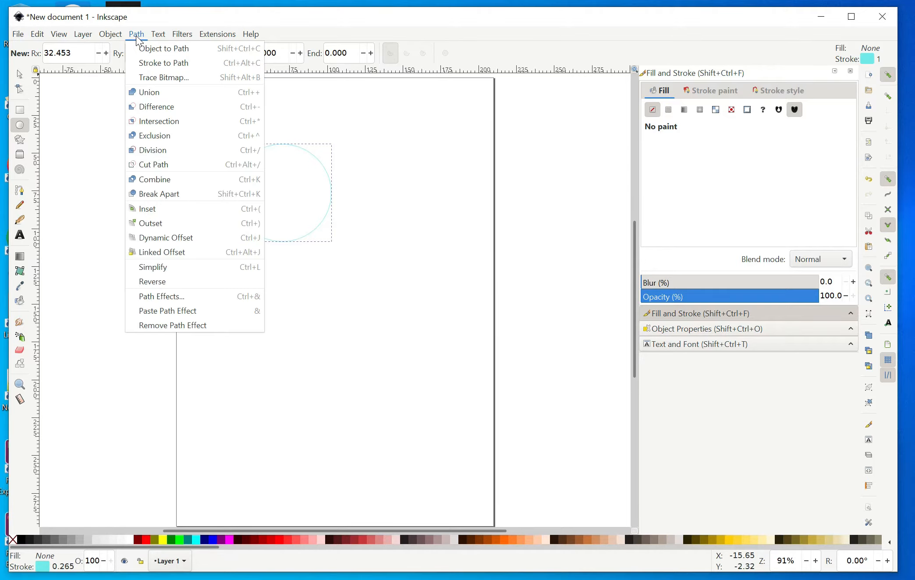
click(165, 49)
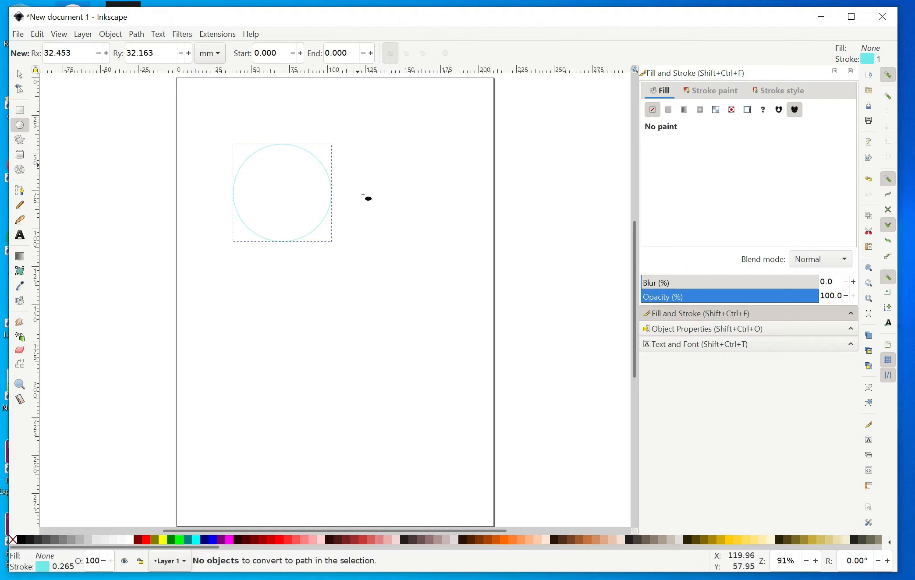
mouse_move(20, 125)
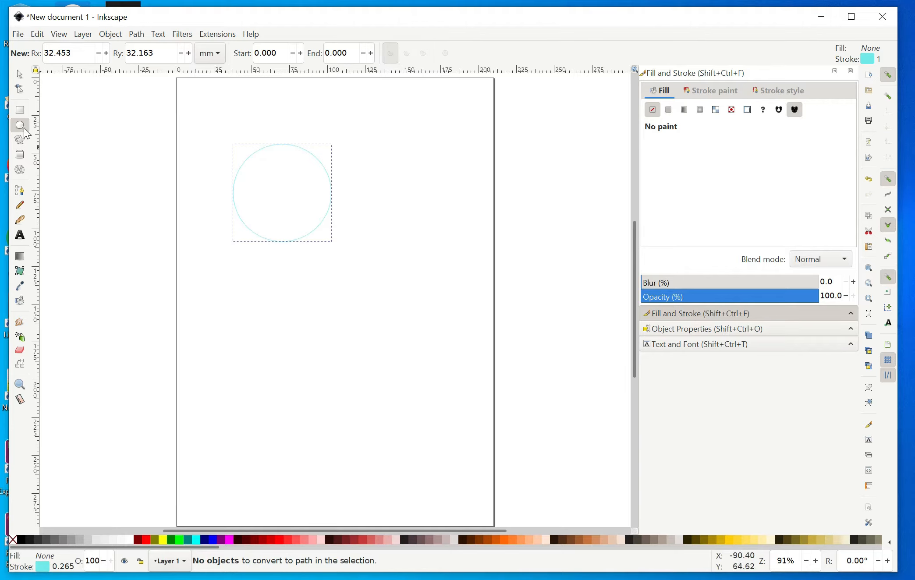
Draw a small circle below the large one using the Ellipse tool.
click(20, 125)
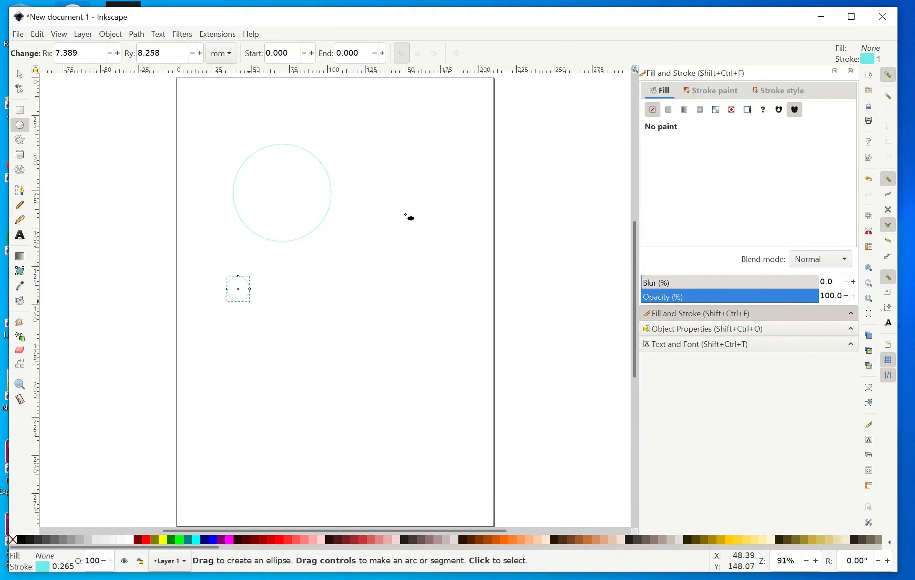
mouse_move(671, 116)
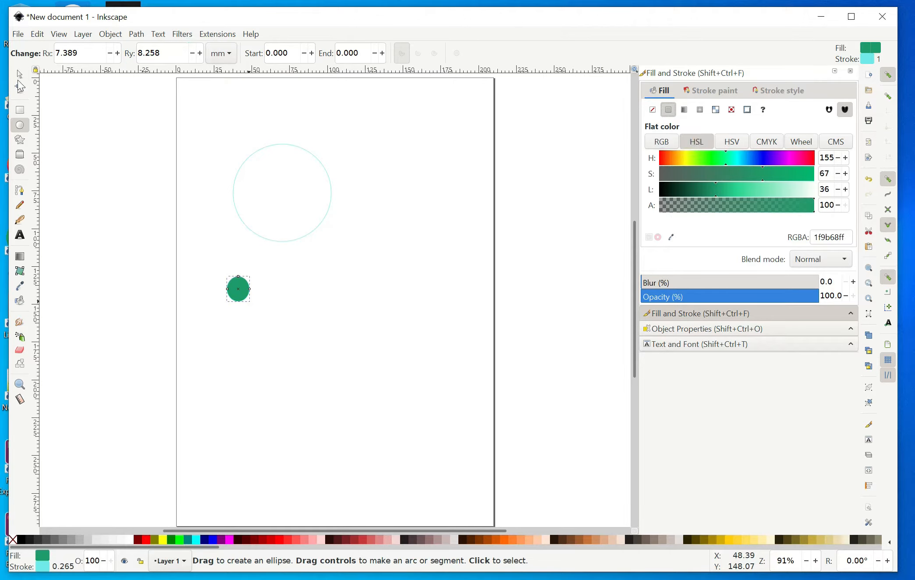
Apply the Bevels > Button filter to the selected small green circle.
click(19, 70)
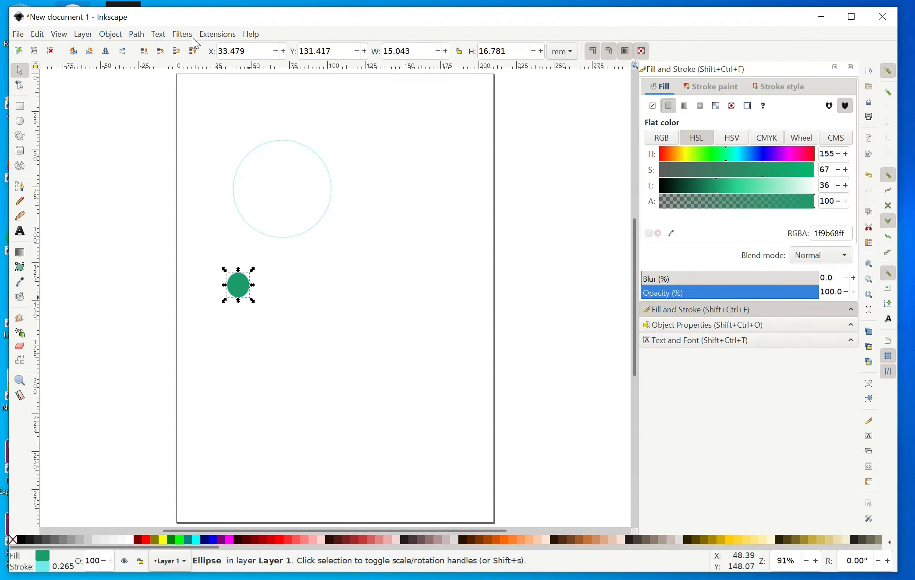
click(182, 34)
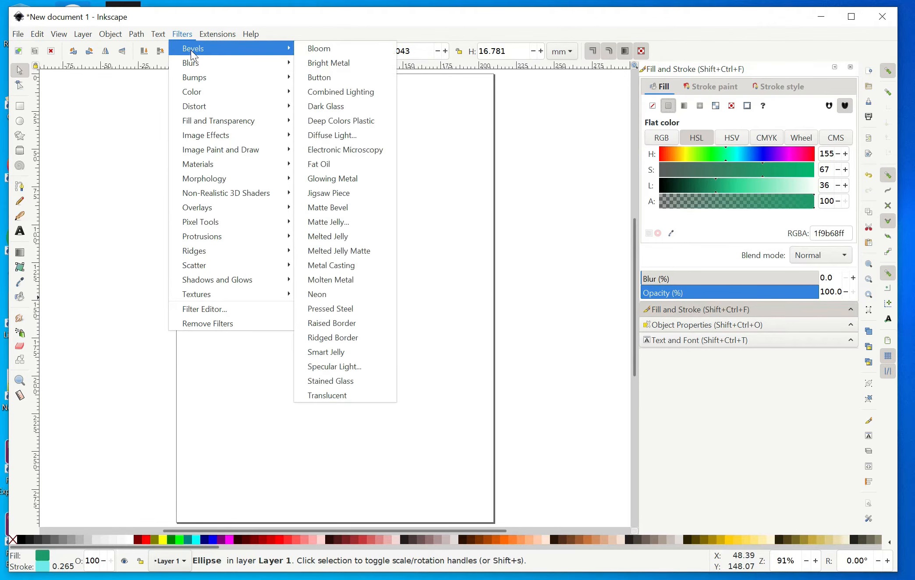
mouse_move(320, 77)
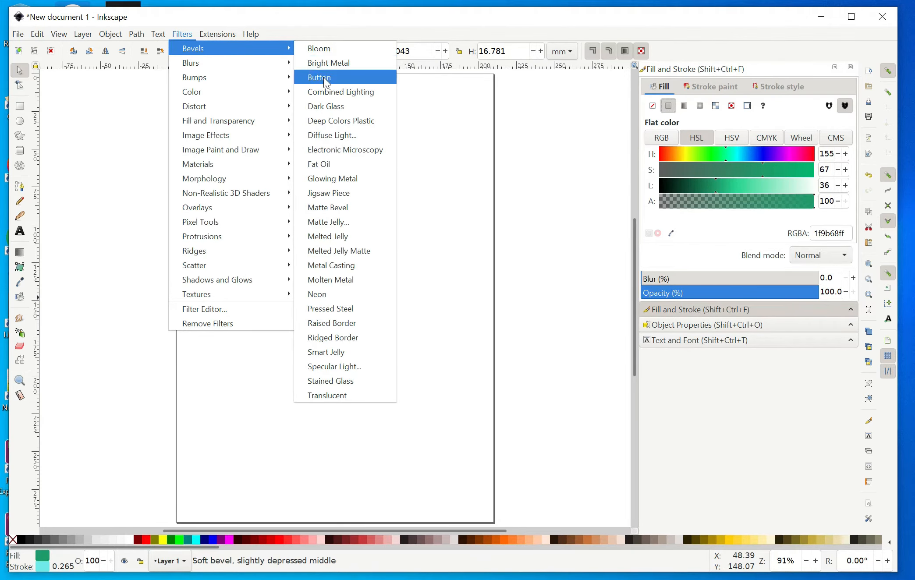
click(319, 77)
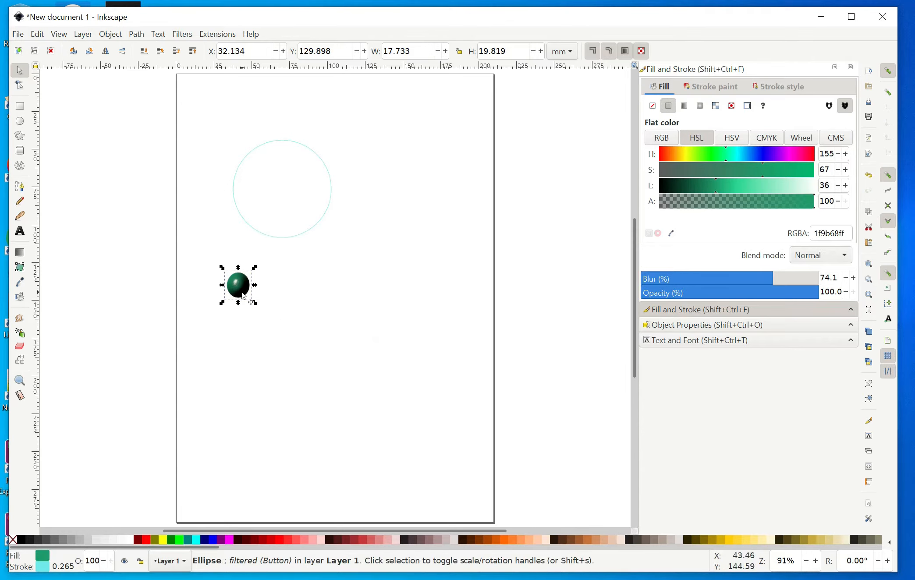
mouse_move(255, 261)
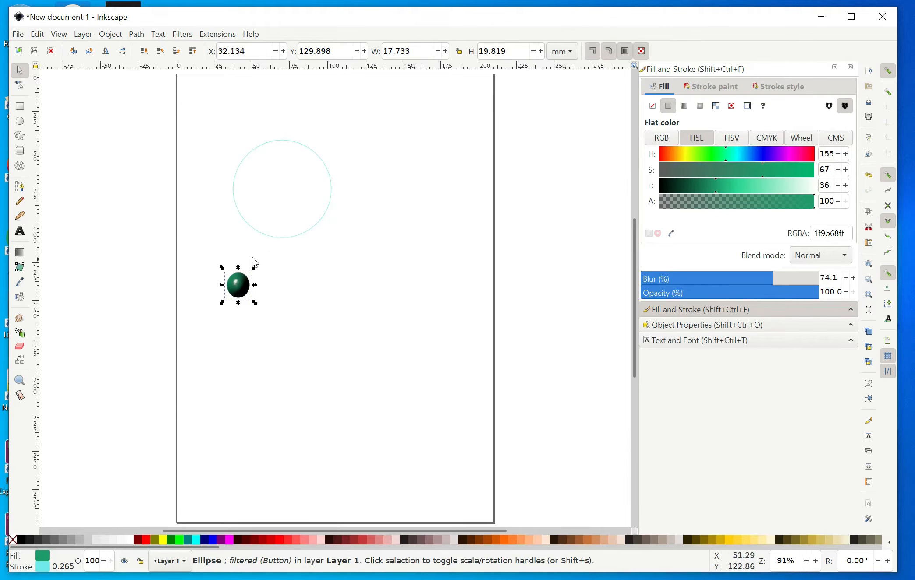
mouse_move(247, 235)
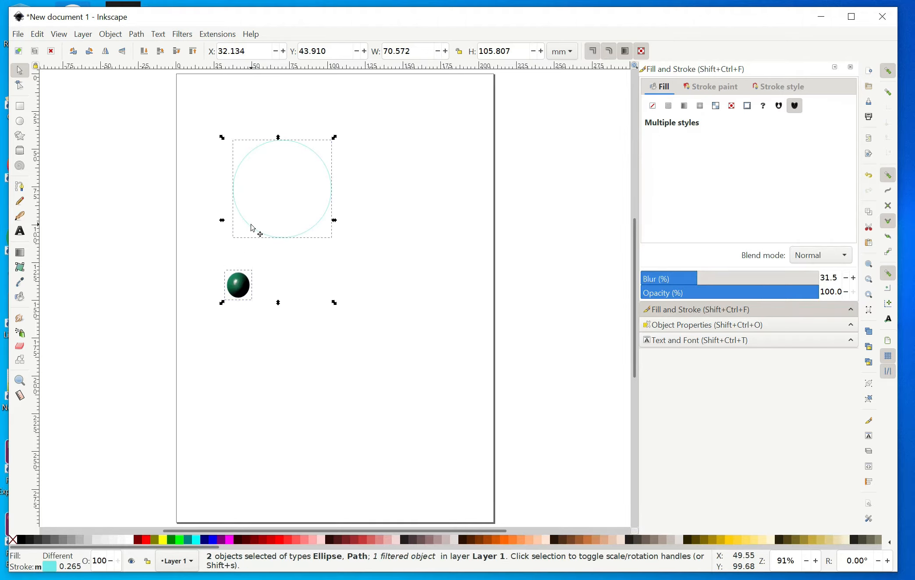
mouse_move(210, 41)
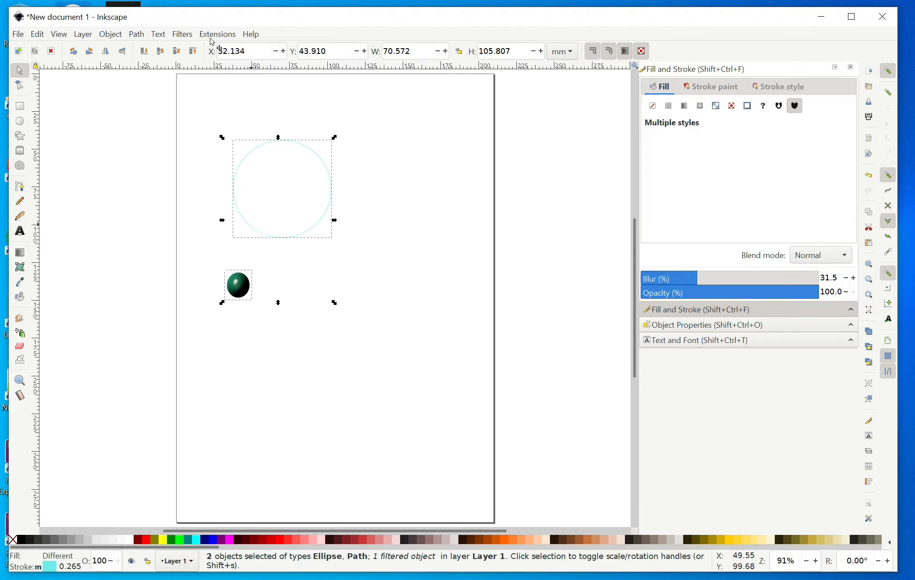
Browse the Extensions menu for Generate from Path with both objects selected.
click(218, 34)
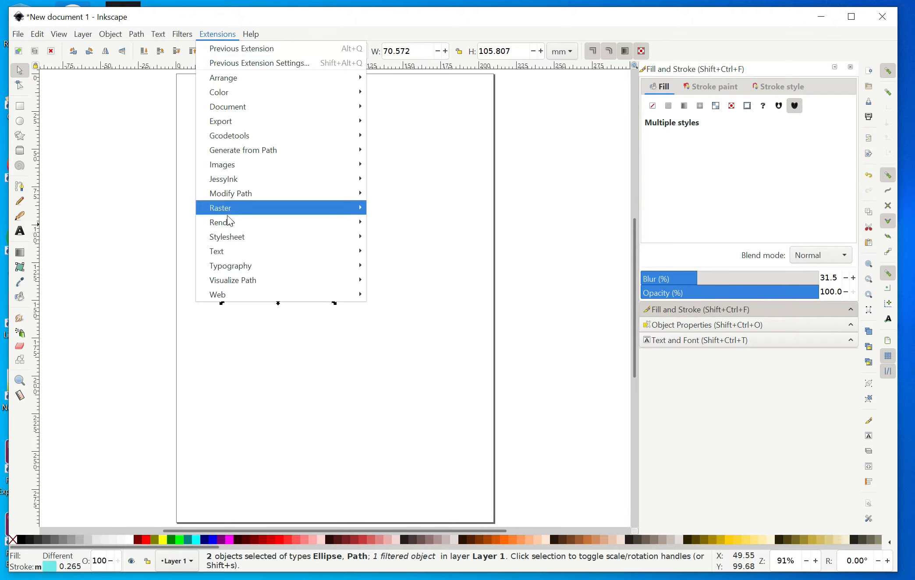
mouse_move(243, 150)
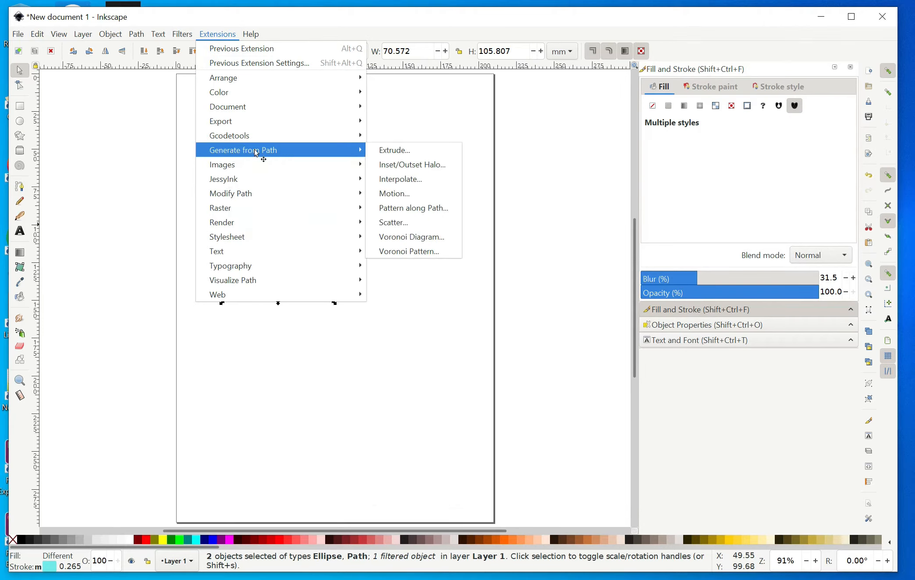
mouse_move(401, 152)
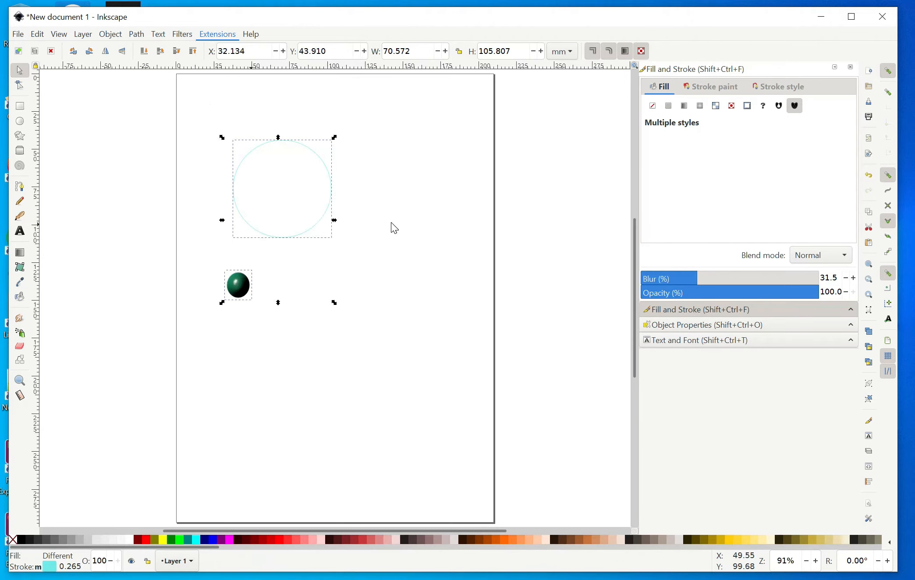
Open the Scatter extension, untick stretch spacing, and keep the original pattern set to Moved.
click(218, 34)
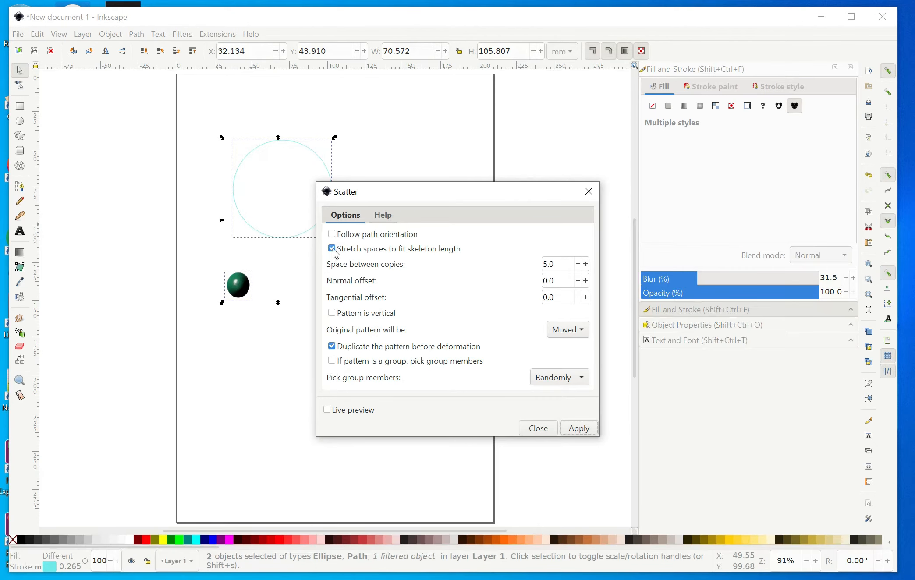
click(332, 248)
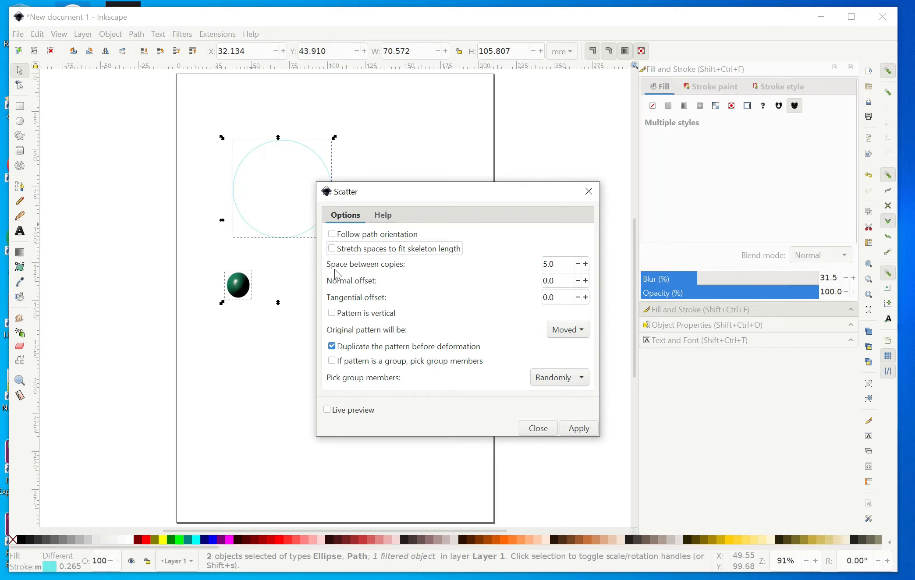
mouse_move(397, 272)
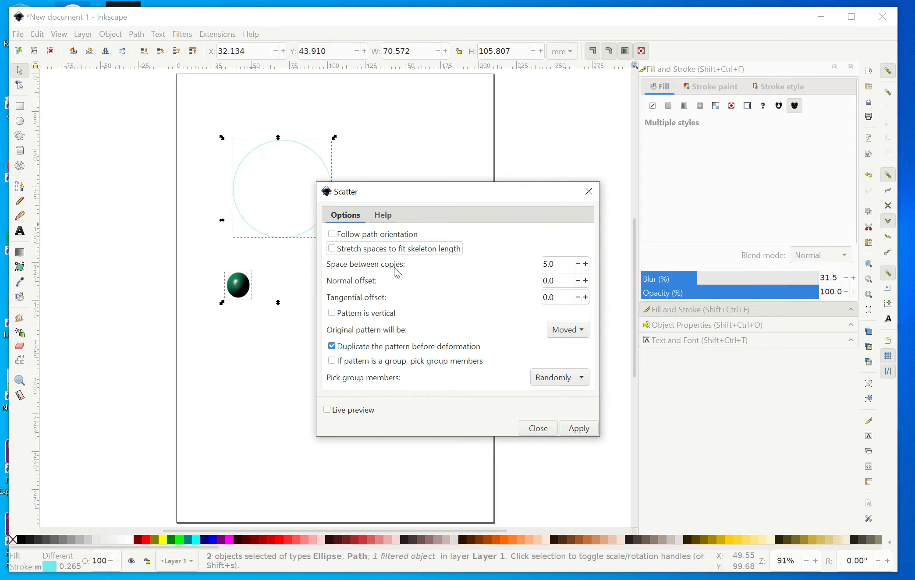
mouse_move(346, 274)
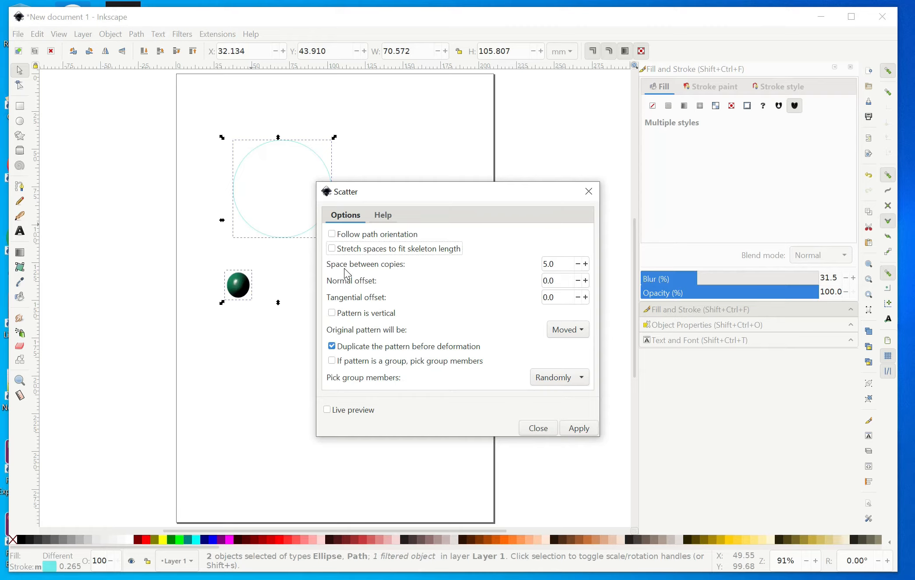
mouse_move(340, 258)
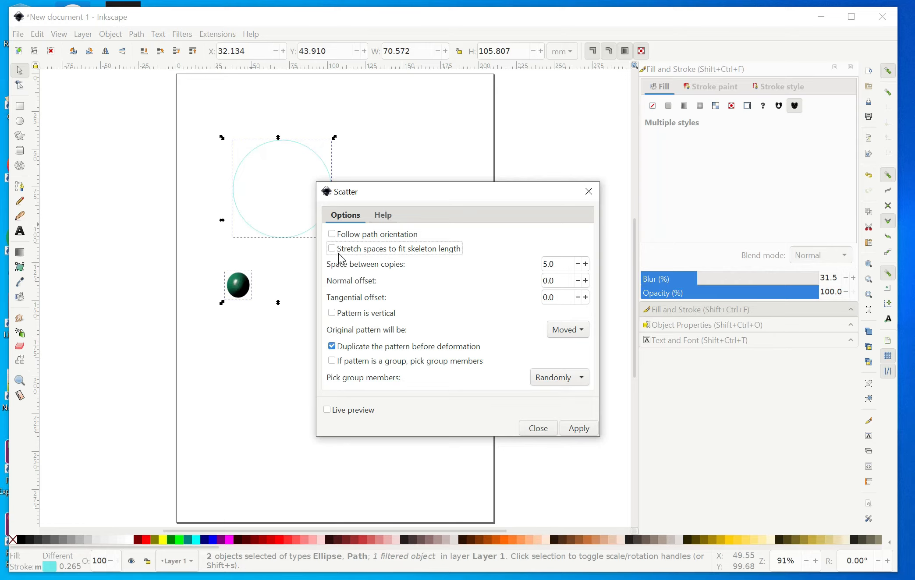
mouse_move(377, 253)
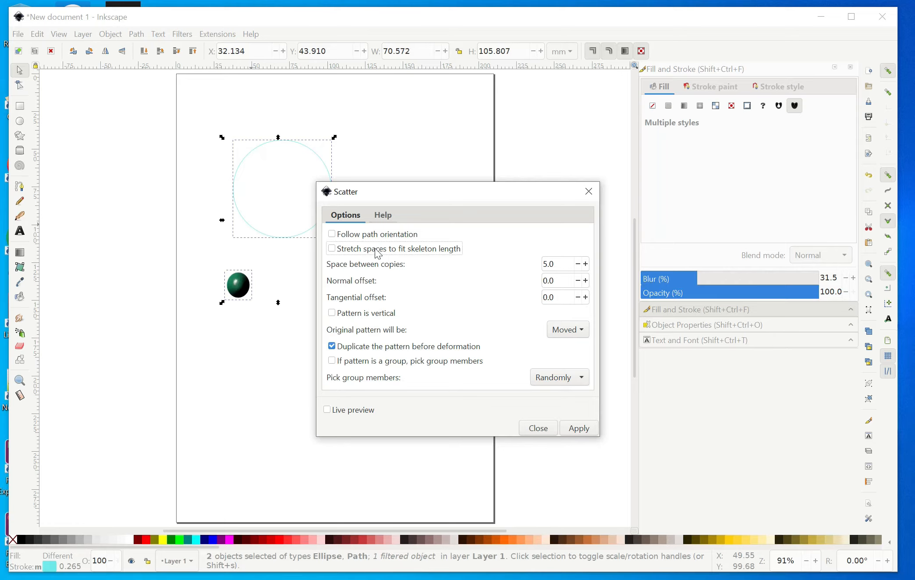
mouse_move(434, 257)
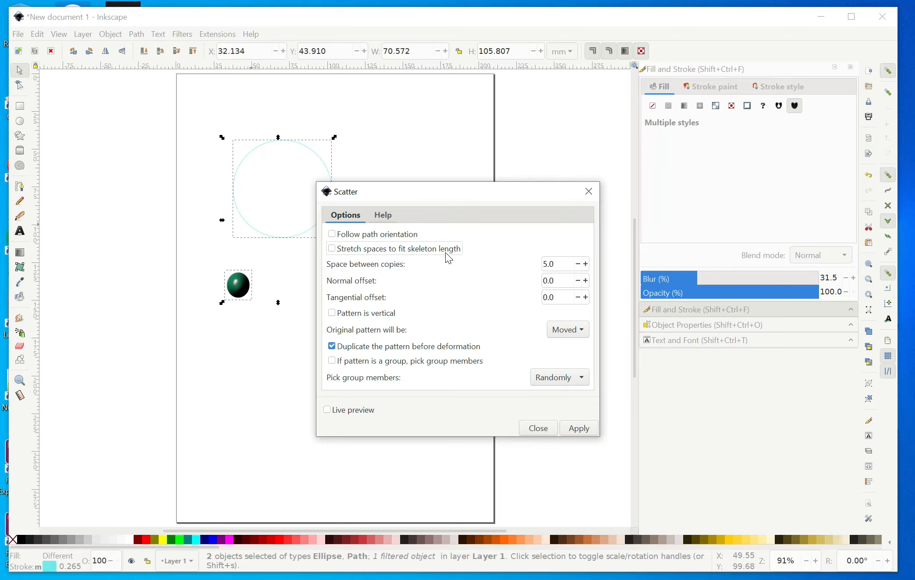
mouse_move(340, 285)
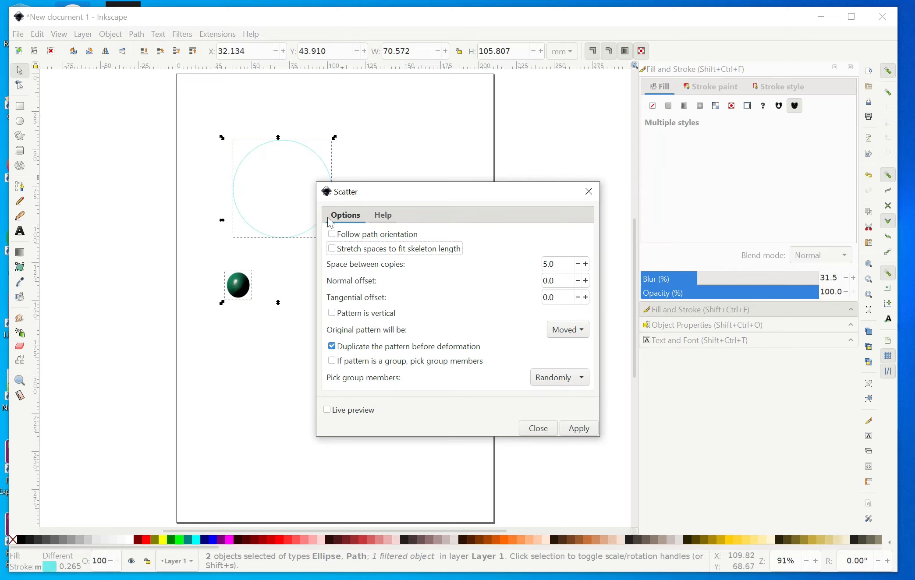
mouse_move(397, 268)
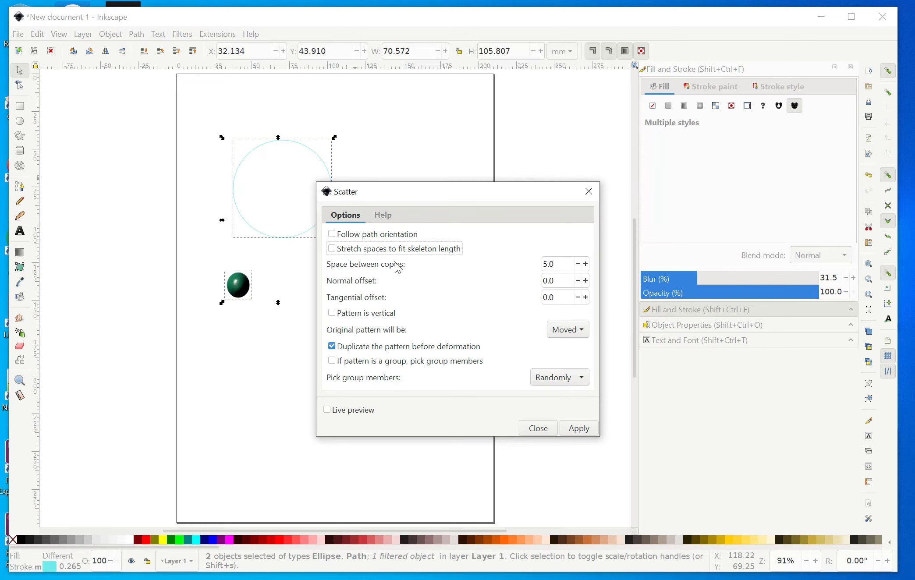
mouse_move(397, 269)
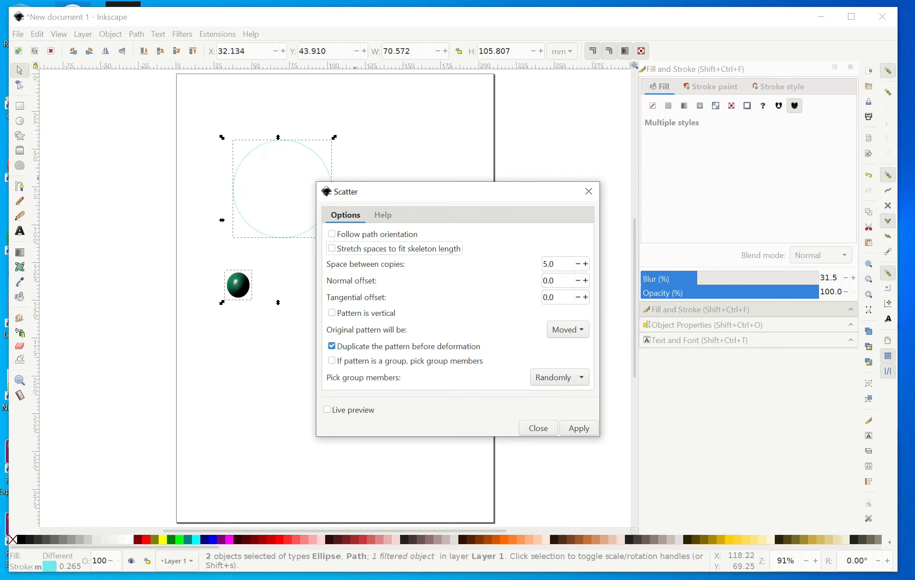
mouse_move(562, 340)
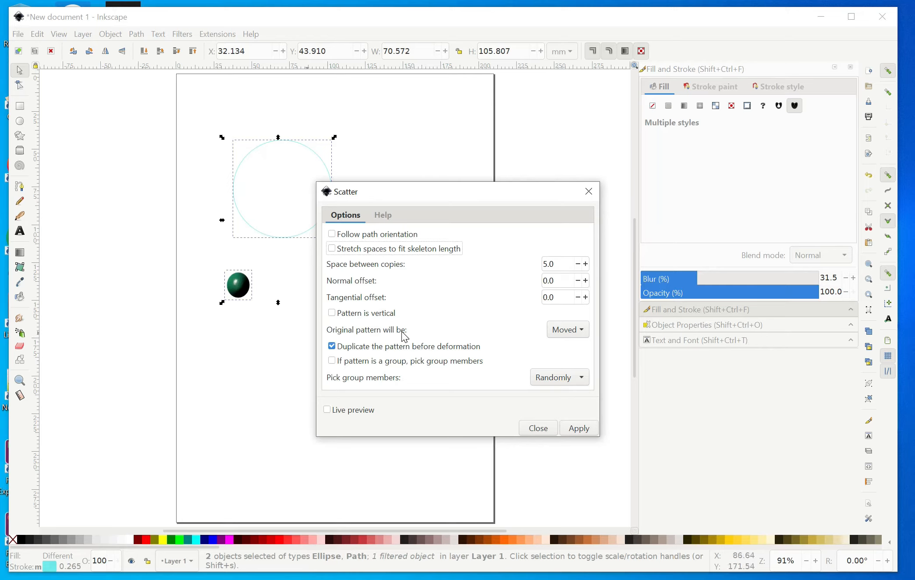
click(564, 329)
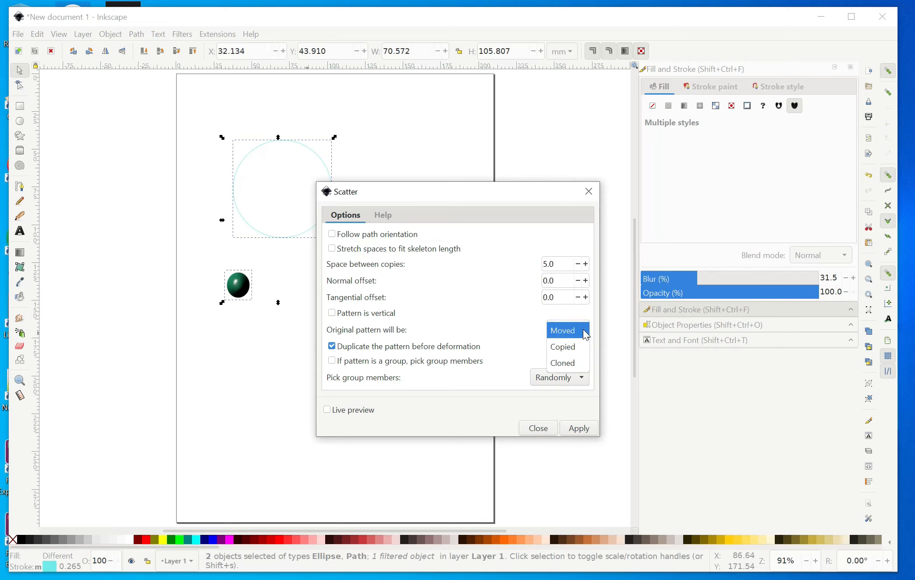
click(562, 330)
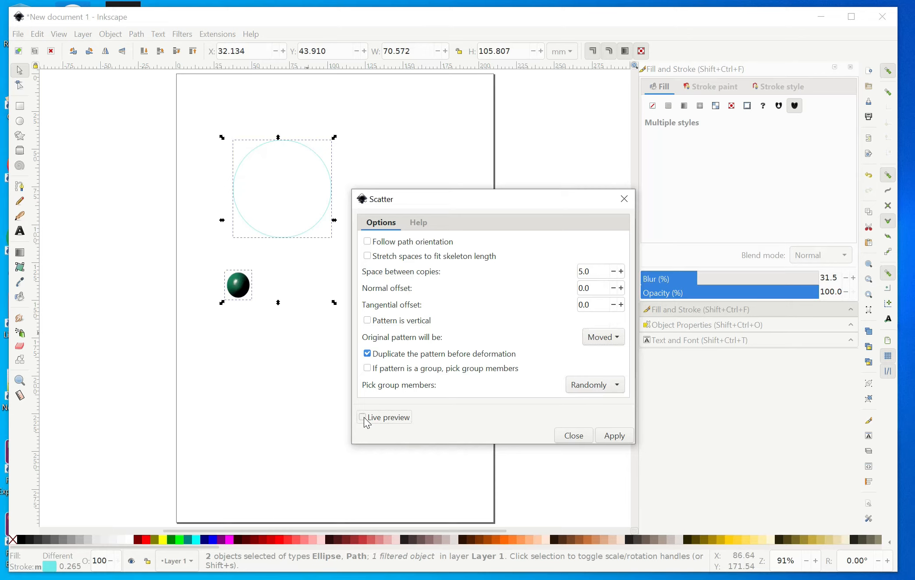
Enable Live preview and stretch-to-fit spacing, then apply Scatter to ring the spheres around the circle.
click(362, 417)
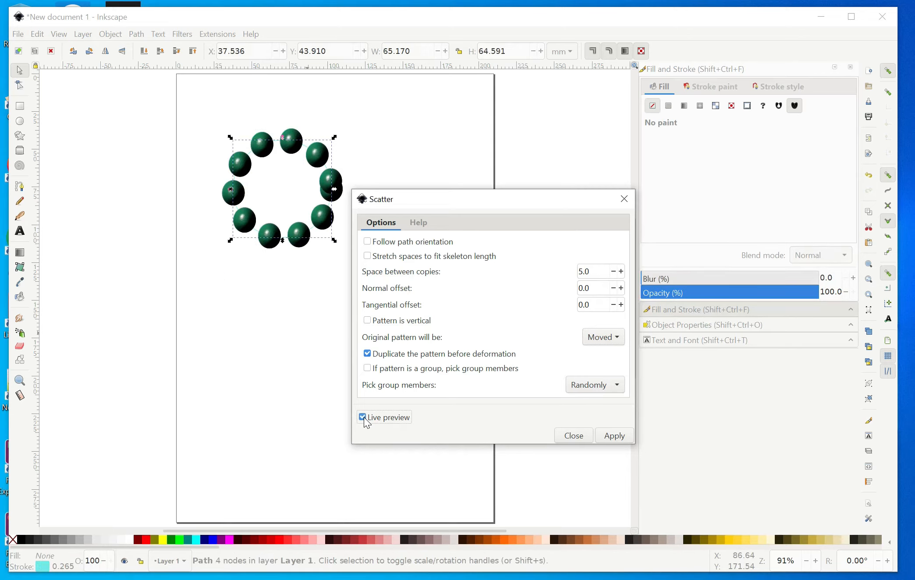
mouse_move(343, 205)
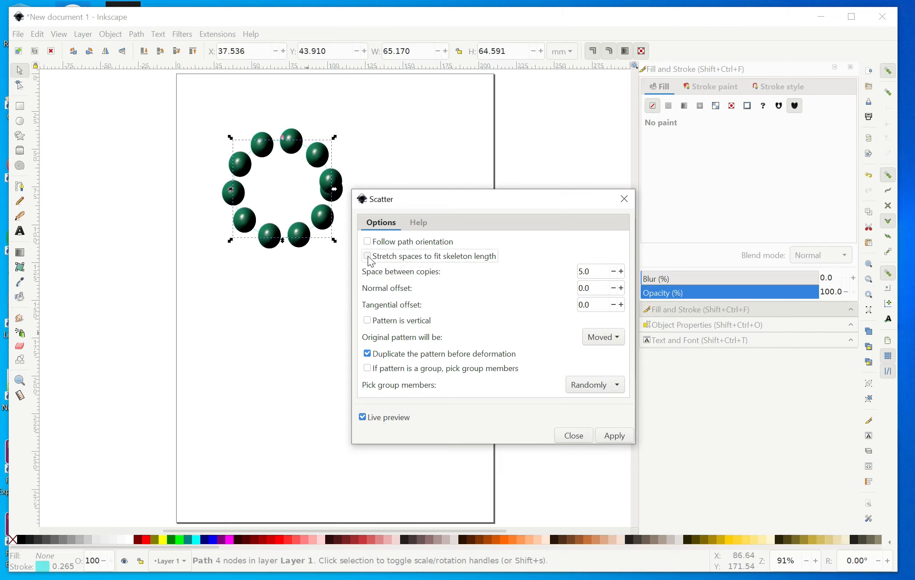
click(367, 256)
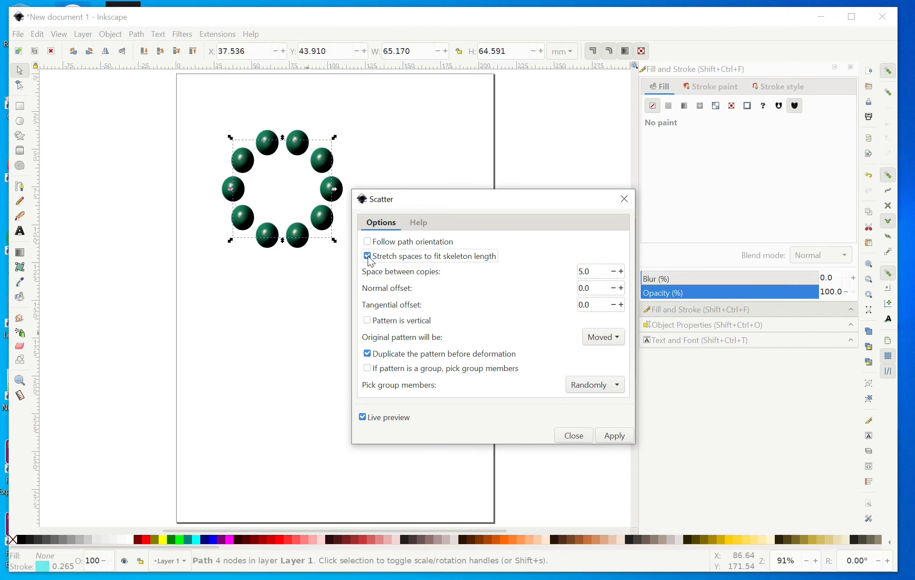
mouse_move(258, 243)
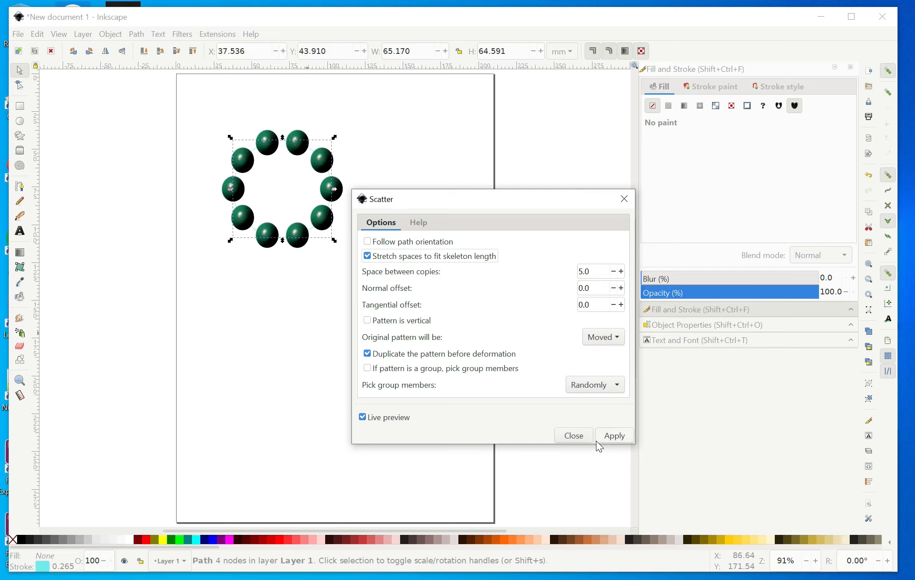
mouse_move(616, 443)
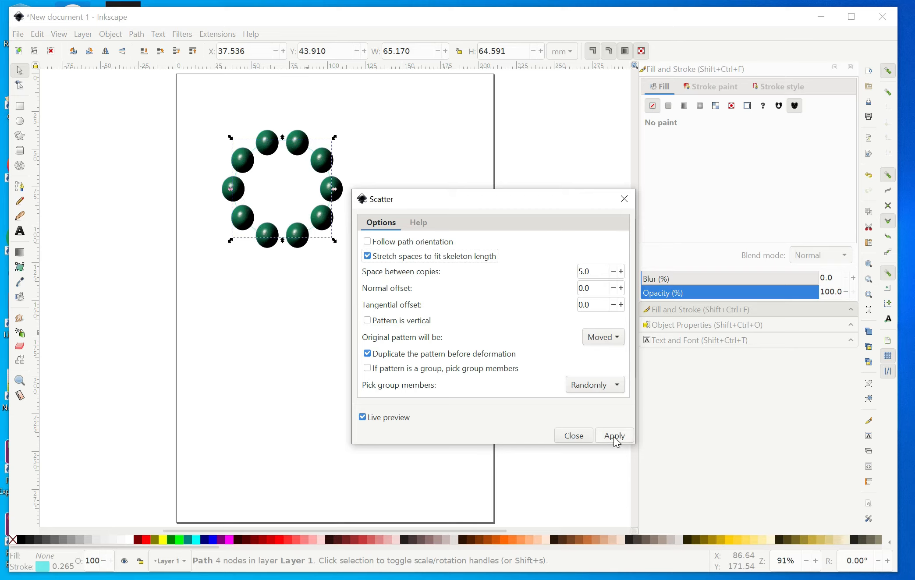
click(362, 417)
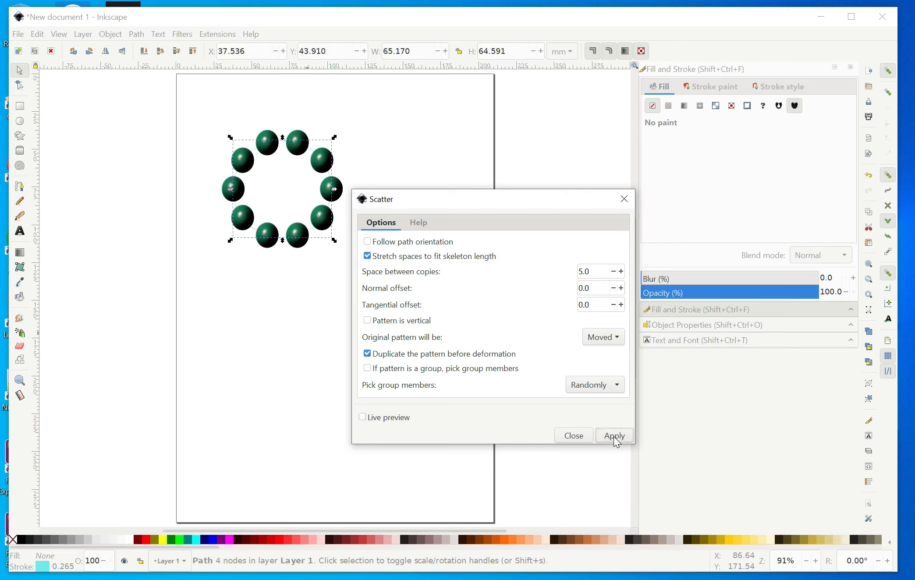
mouse_move(623, 198)
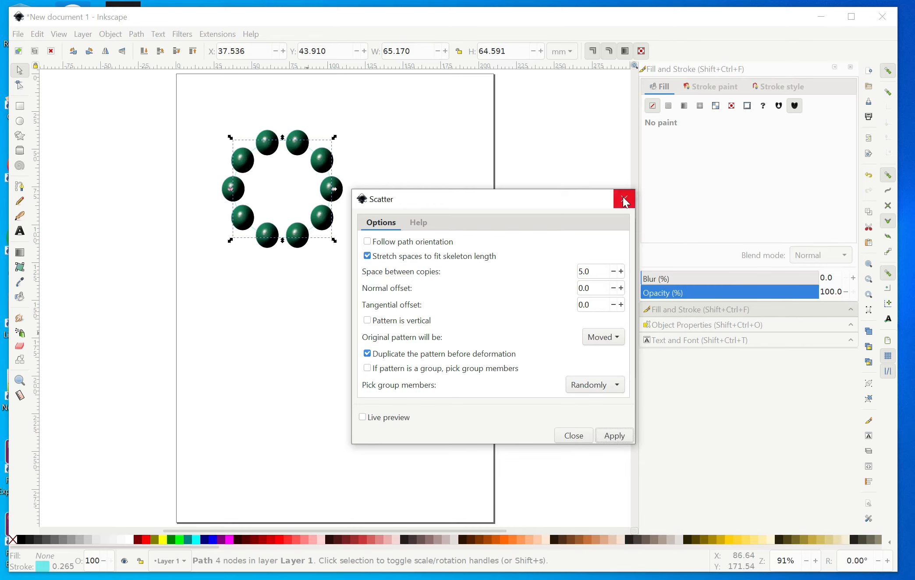
Close the Scatter dialog and drag the grouped ring of spheres to the right of the guide circle.
click(624, 199)
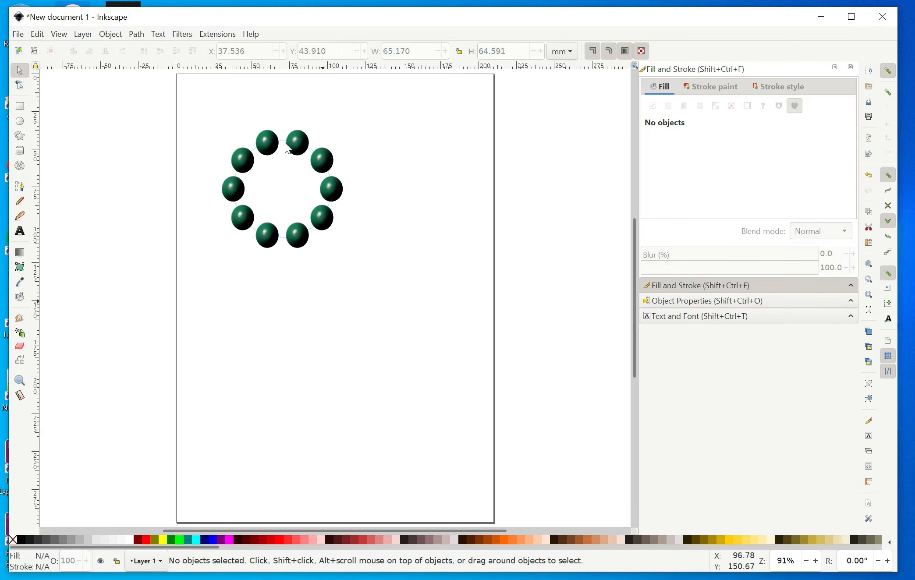
mouse_move(318, 182)
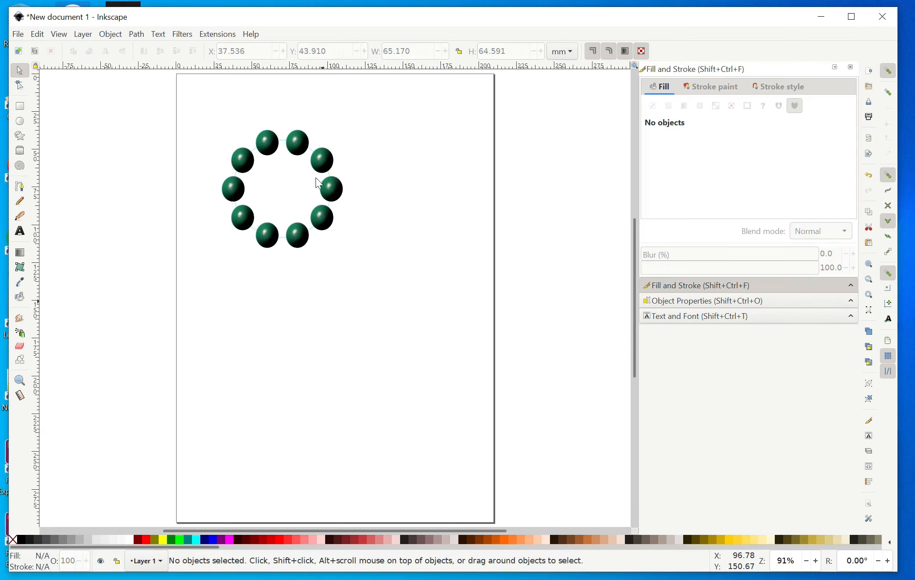
mouse_move(325, 167)
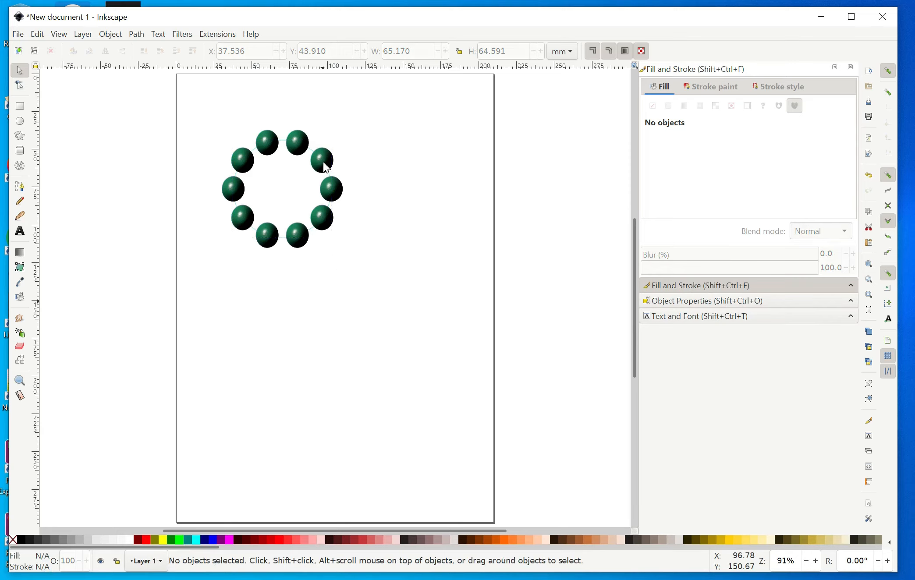
click(321, 159)
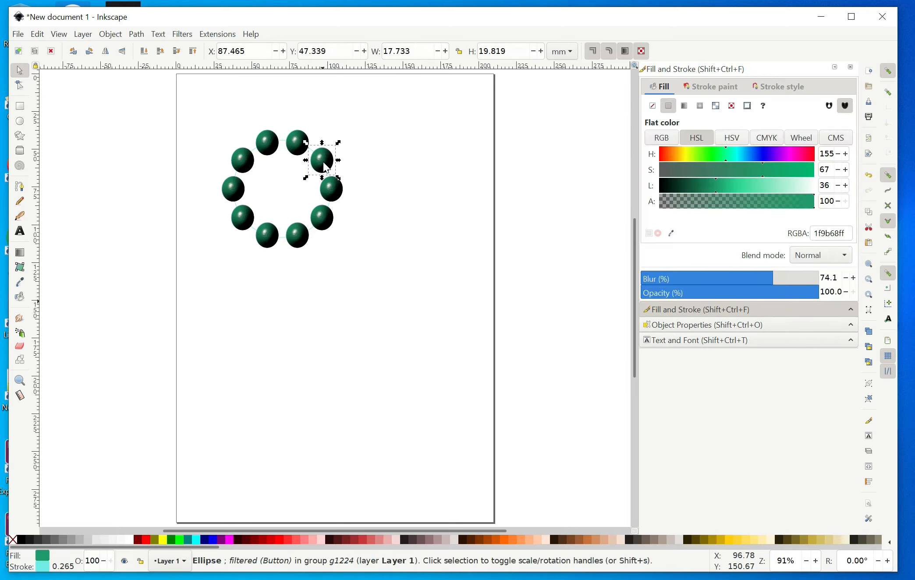
mouse_move(413, 194)
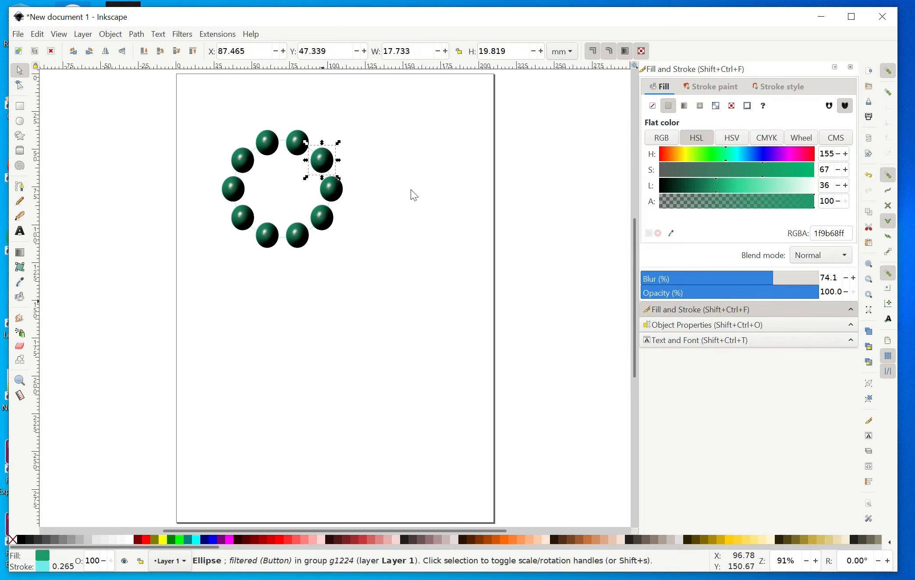
click(213, 129)
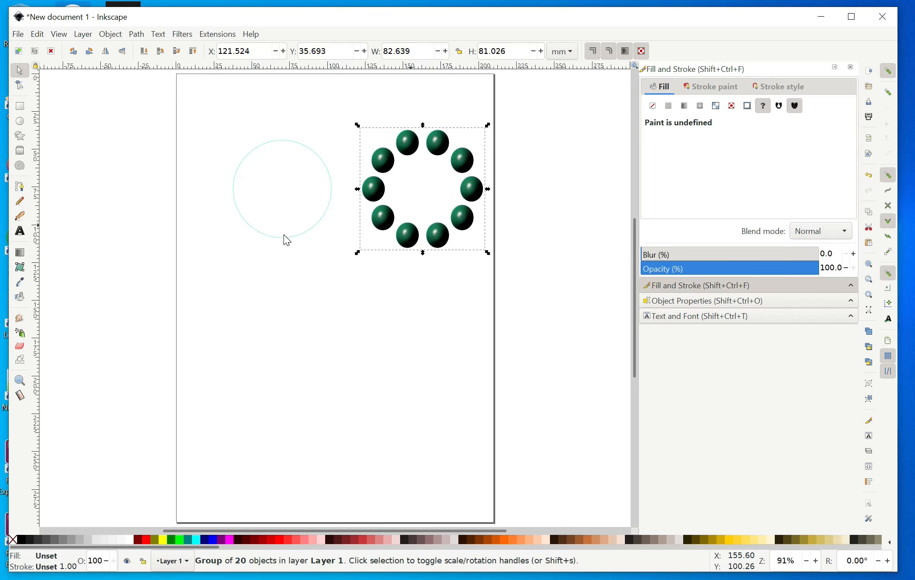
Deselect the ring, select the guide circle and delete it via its context menu.
click(435, 211)
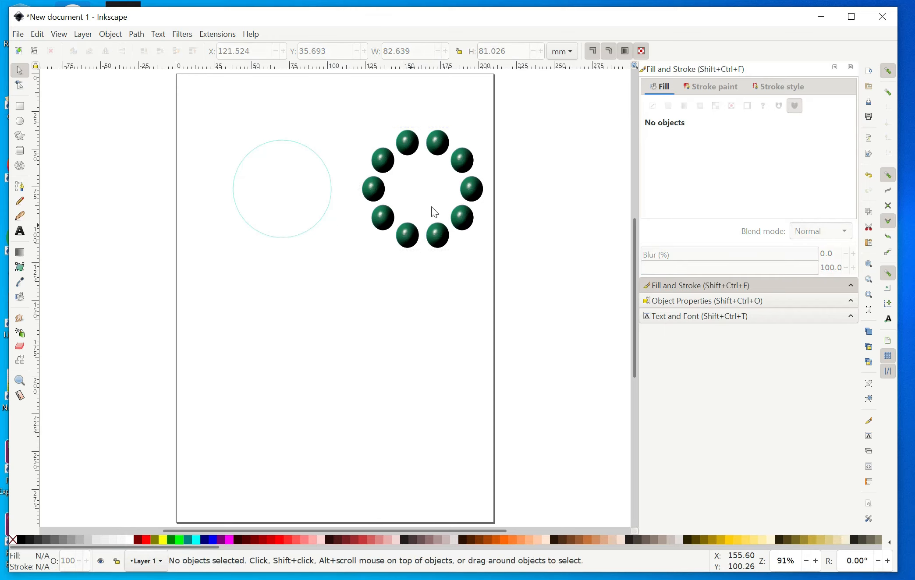
mouse_move(406, 156)
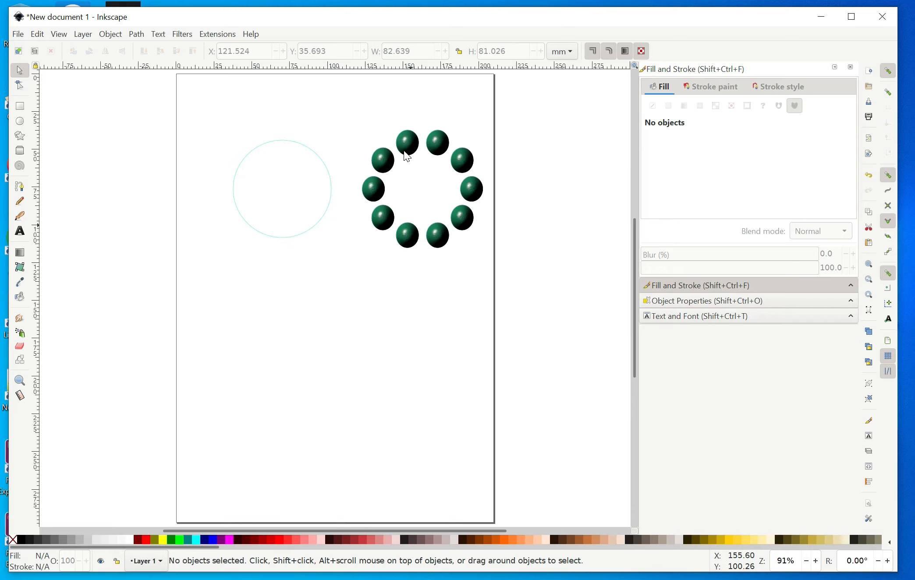
mouse_move(286, 243)
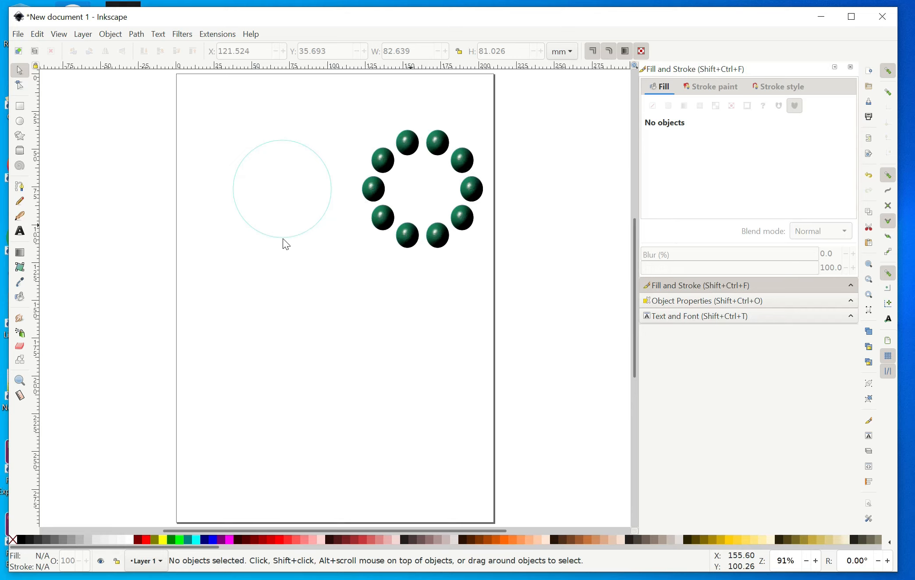
click(282, 187)
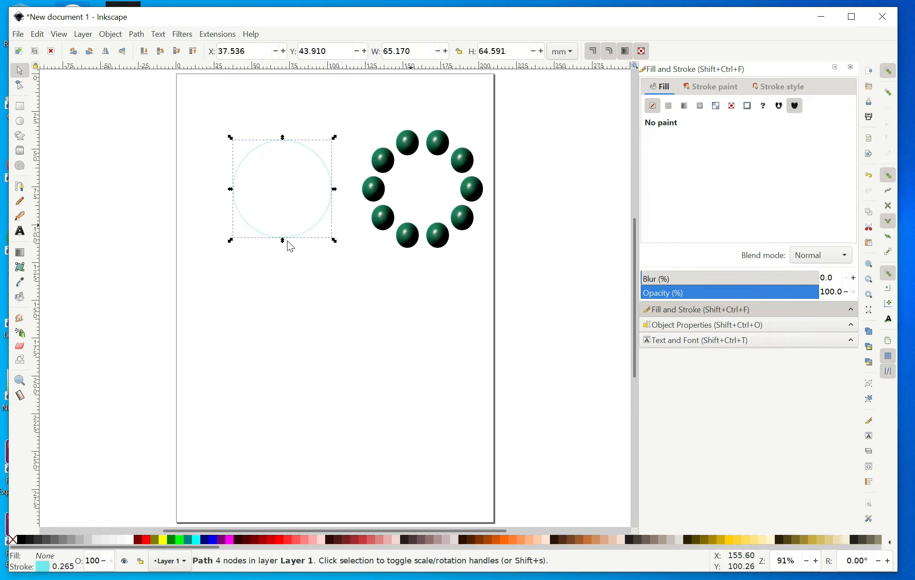
right_click(285, 245)
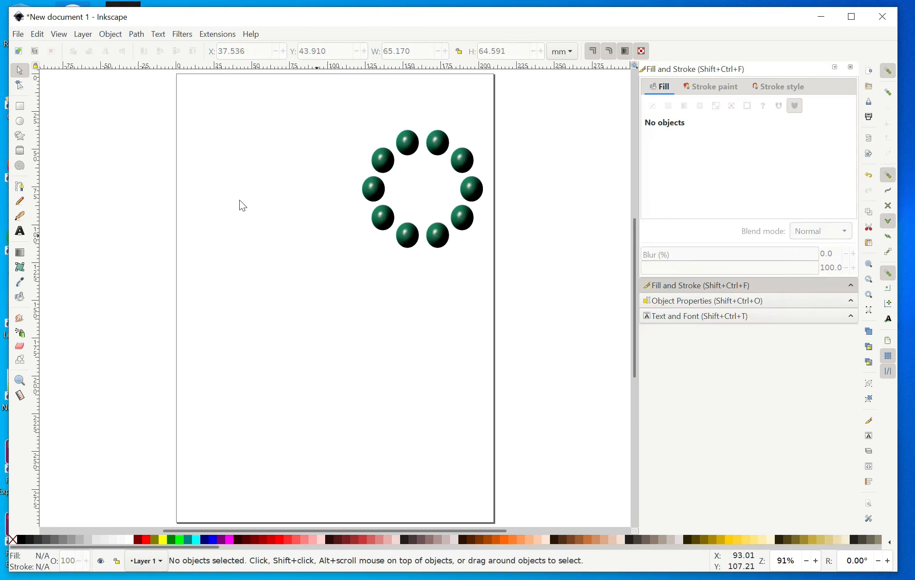
mouse_move(467, 150)
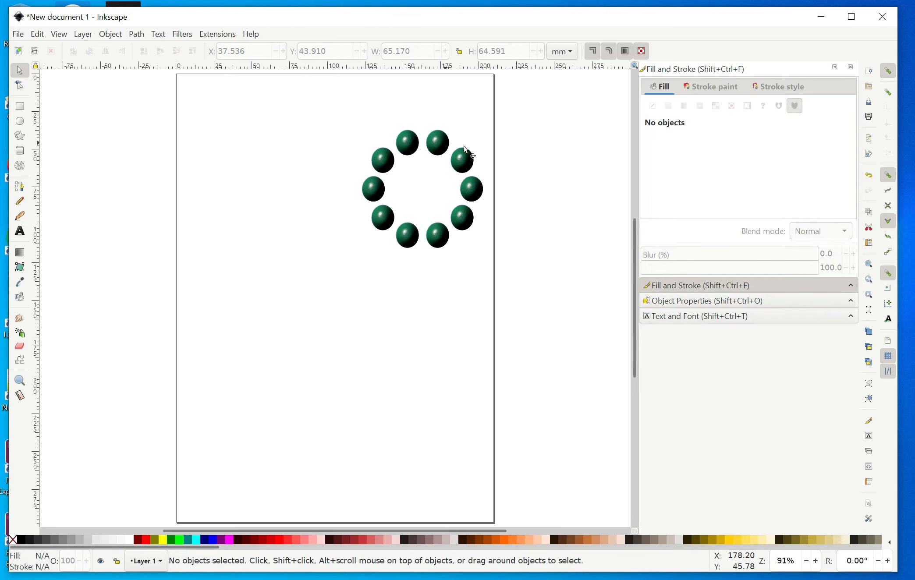
mouse_move(400, 280)
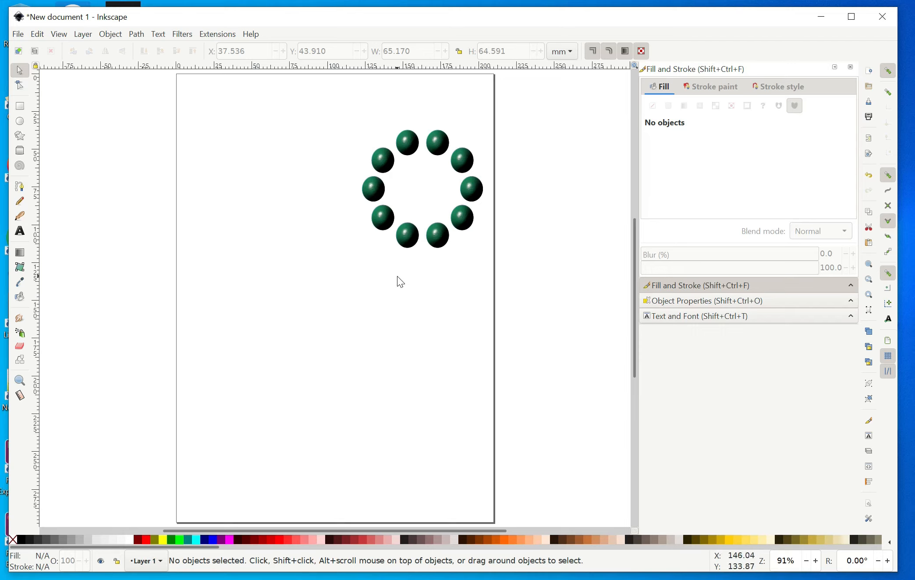